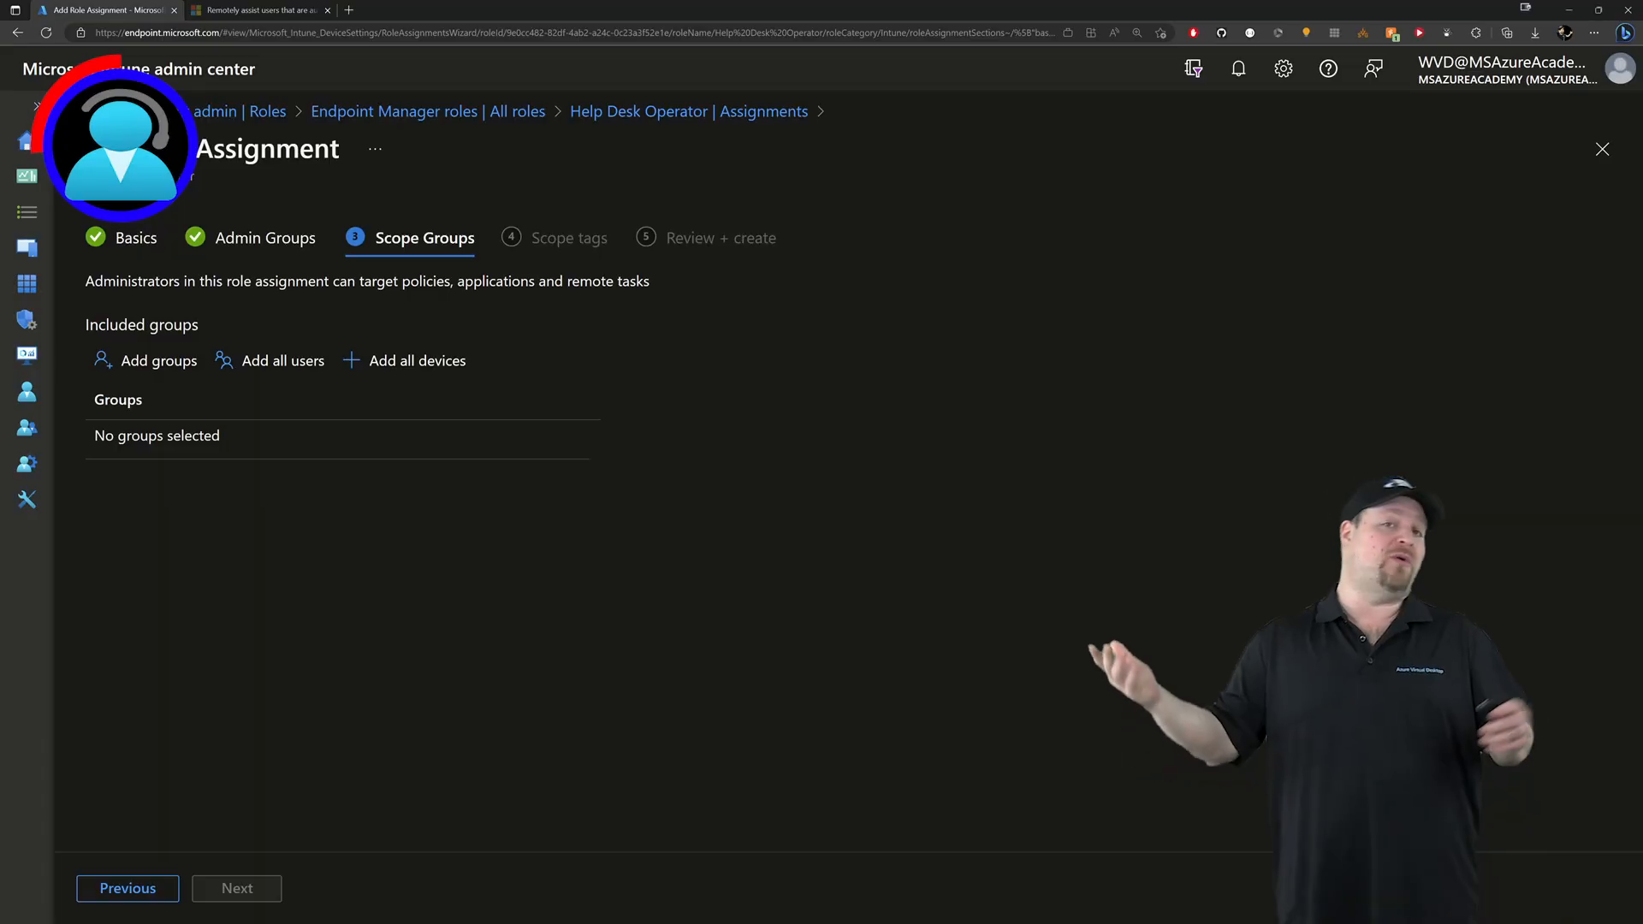
- Scope the 'Remote Help' Help Desk Operator assignment to all users and devices, then create it
{"action": "left_click", "coordinate": [416, 360]}
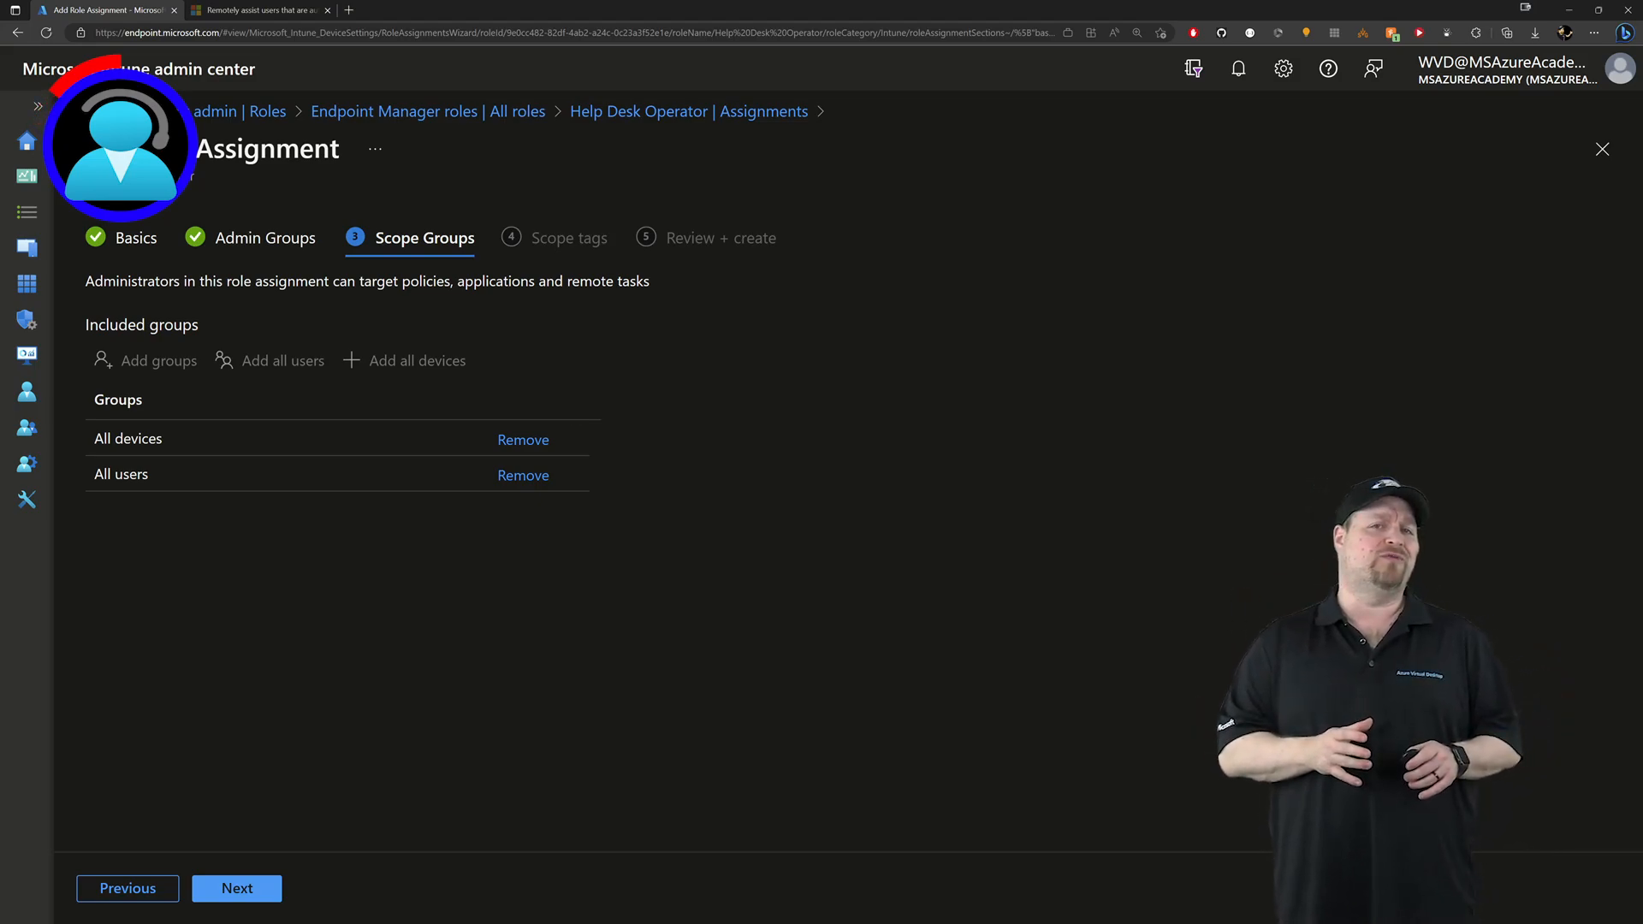
{"action": "left_click", "coordinate": [236, 887]}
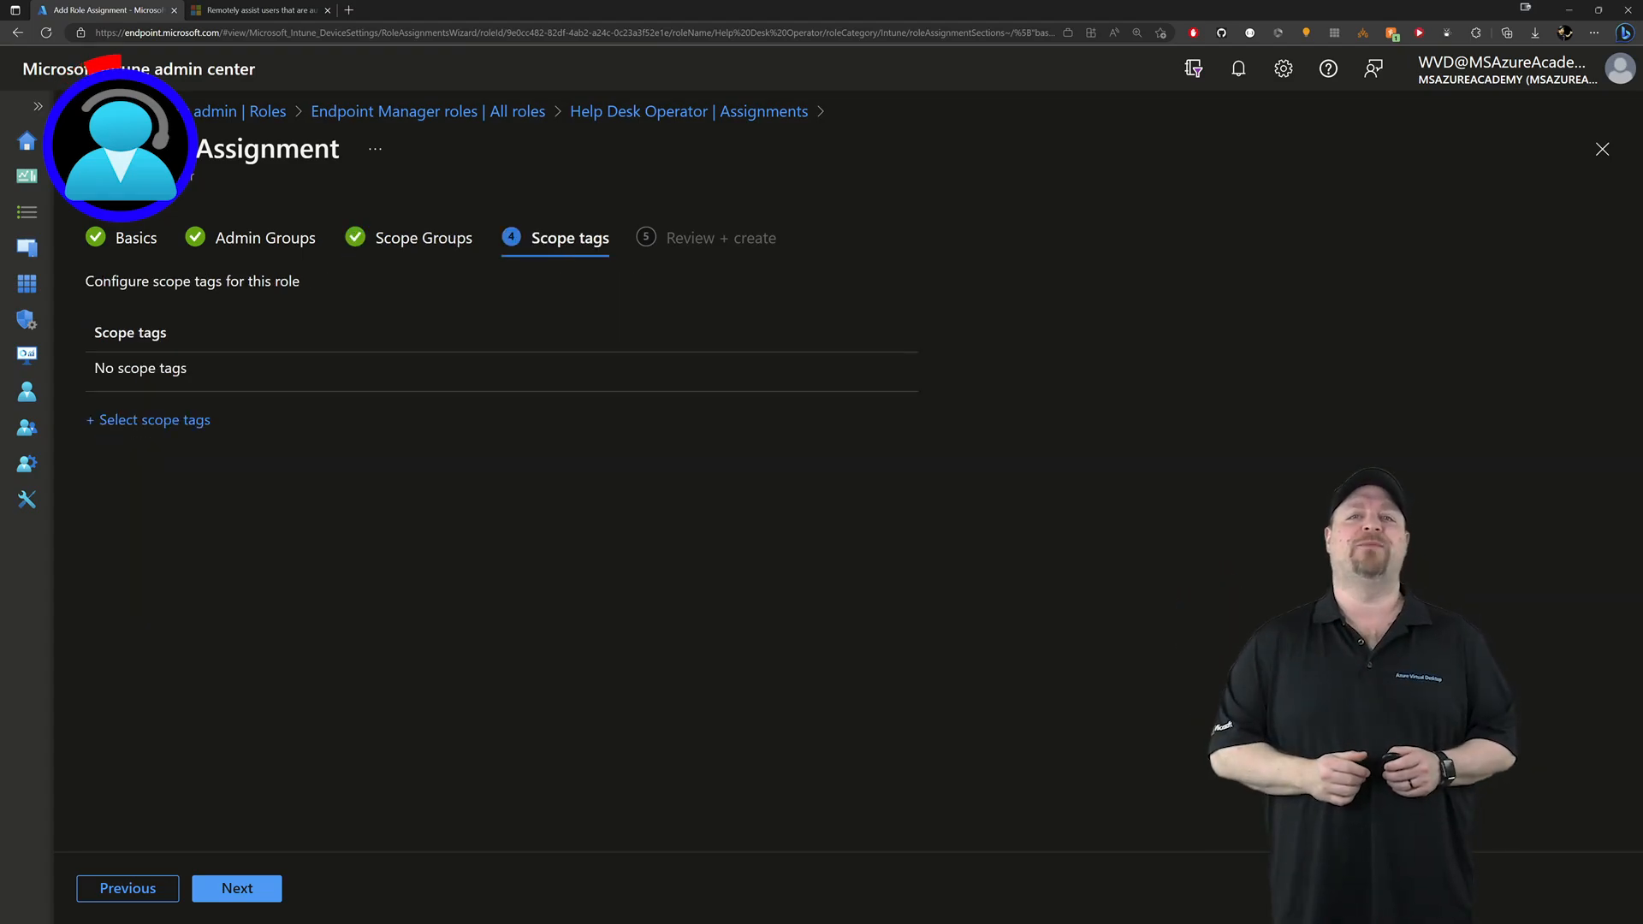
{"action": "left_click", "coordinate": [236, 887]}
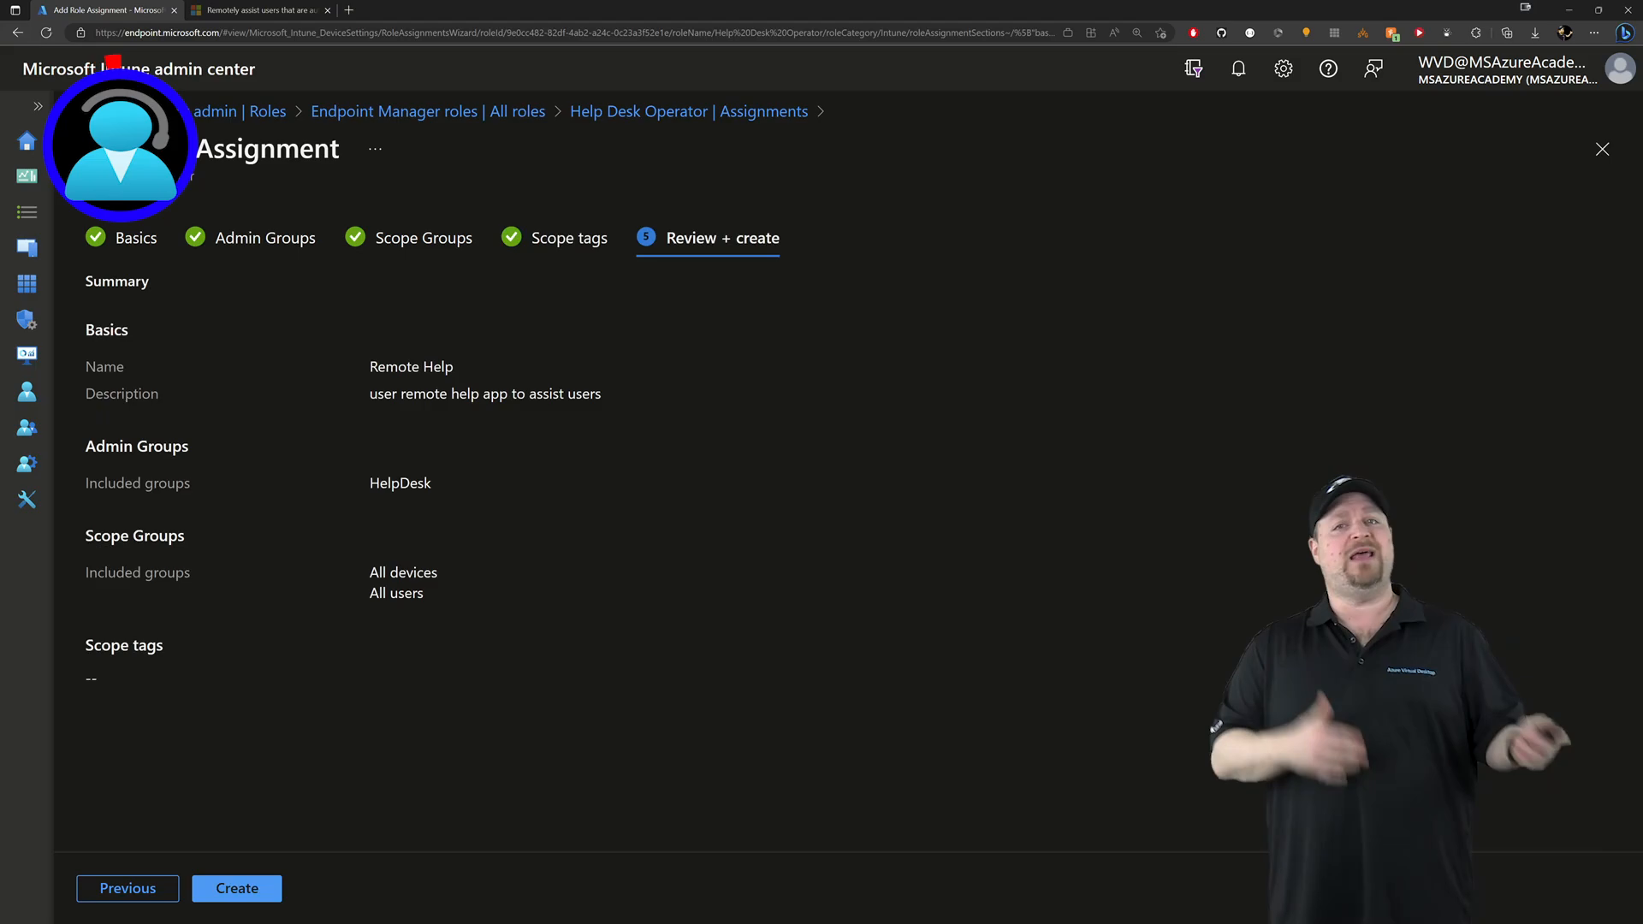
{"action": "left_click", "coordinate": [236, 887]}
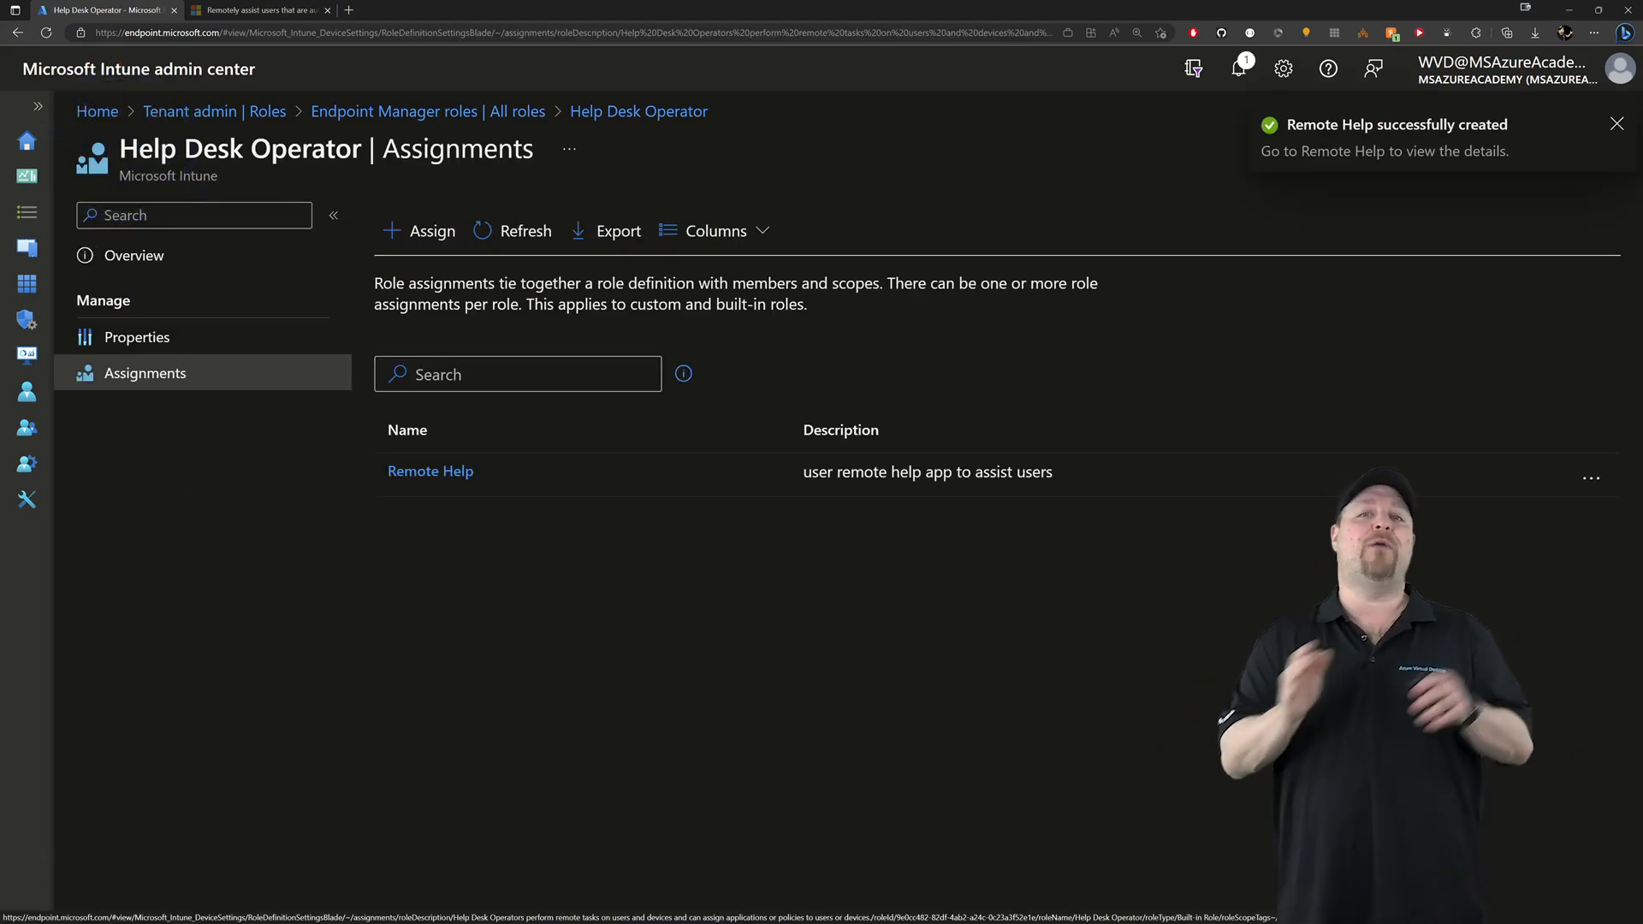